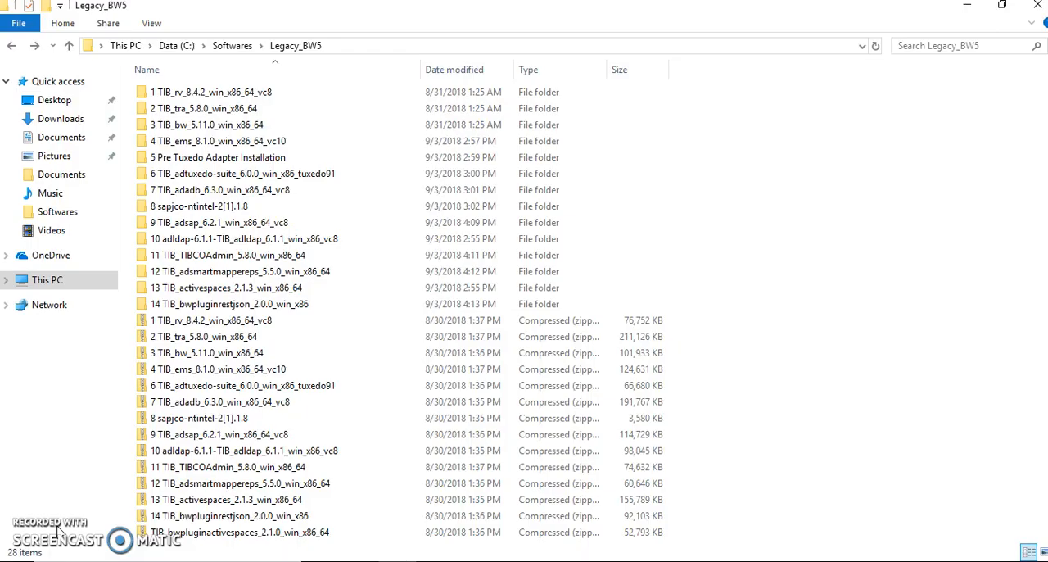
{"action": "mouse_move", "coordinate": [196, 189]}
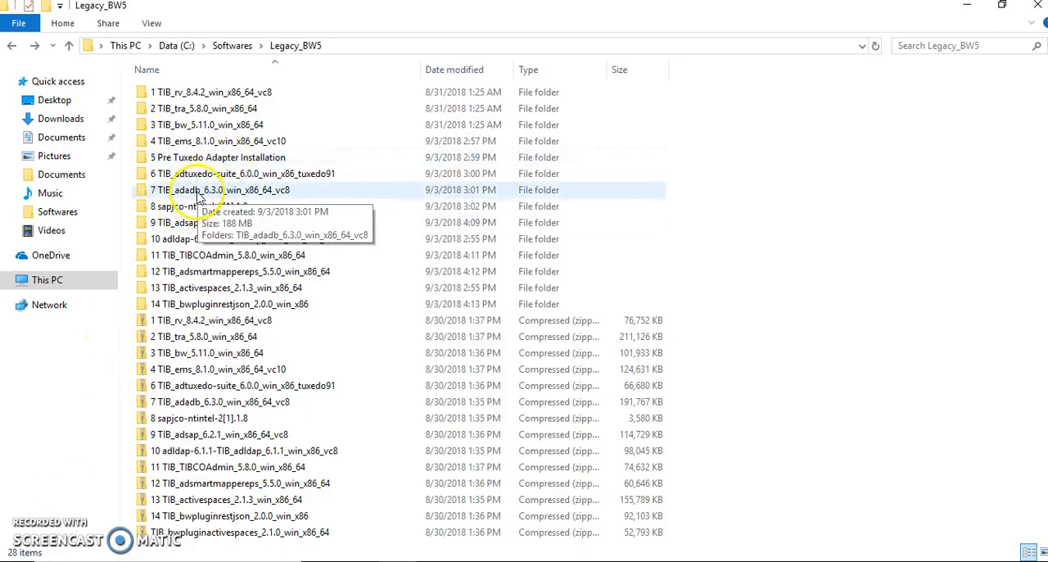
- Open the TIB_adadb_6.3.0_win_x86_64_vc8 folder and its inner installer folder
{"action": "double_click", "coordinate": [222, 189]}
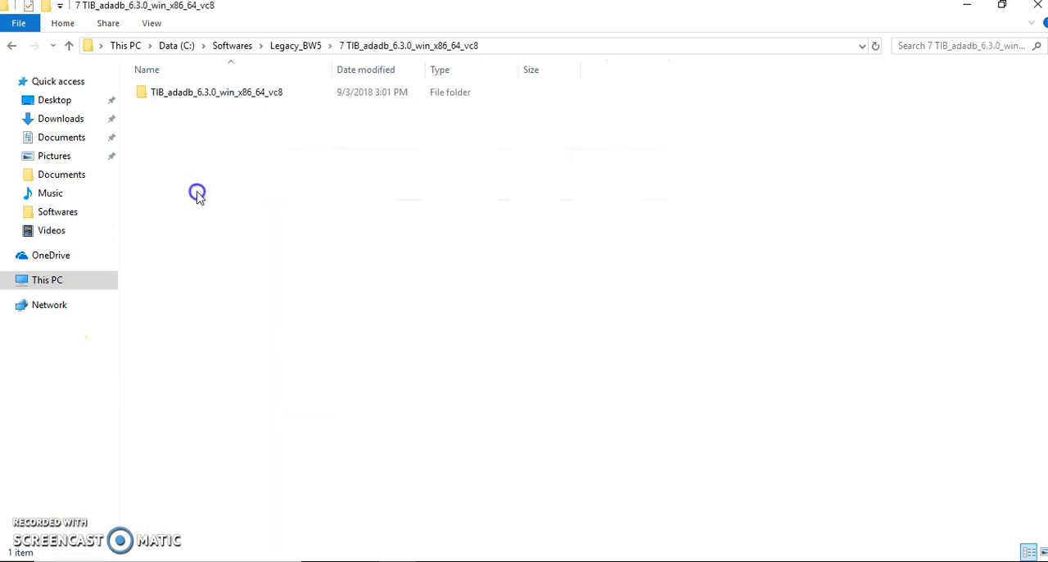
{"action": "double_click", "coordinate": [215, 91]}
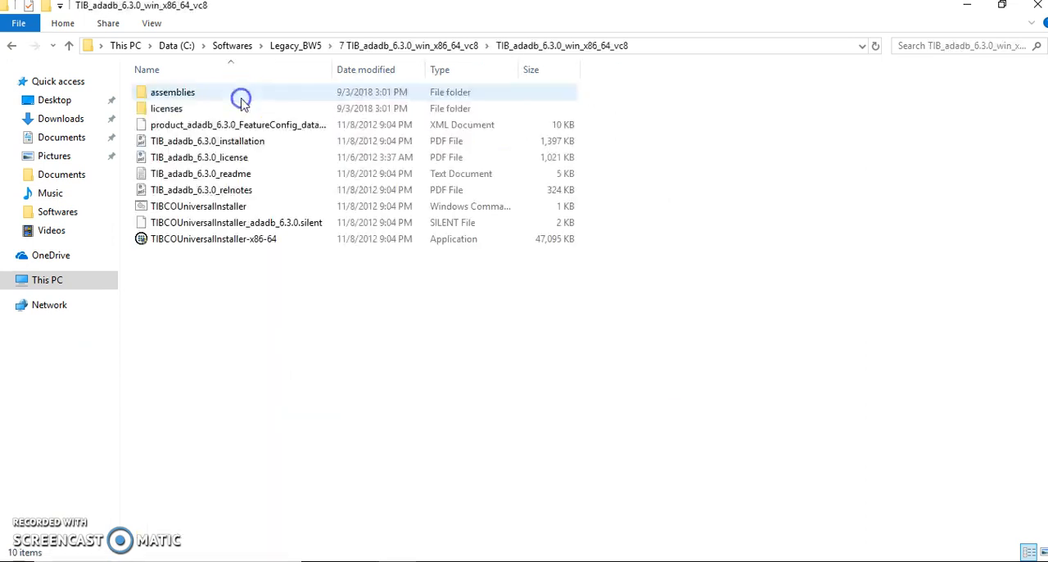
{"action": "mouse_move", "coordinate": [334, 70]}
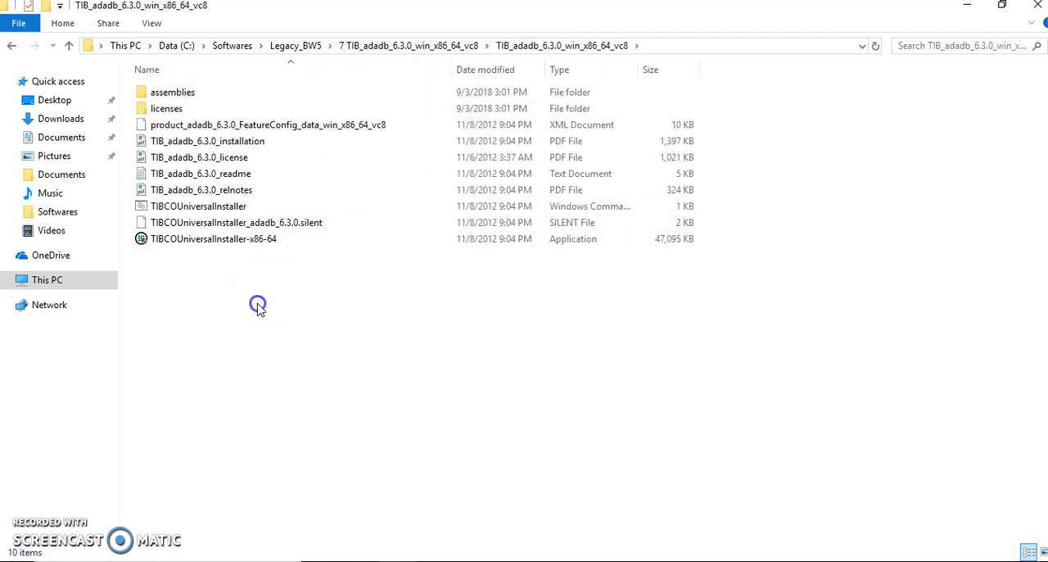
{"action": "mouse_move", "coordinate": [231, 258]}
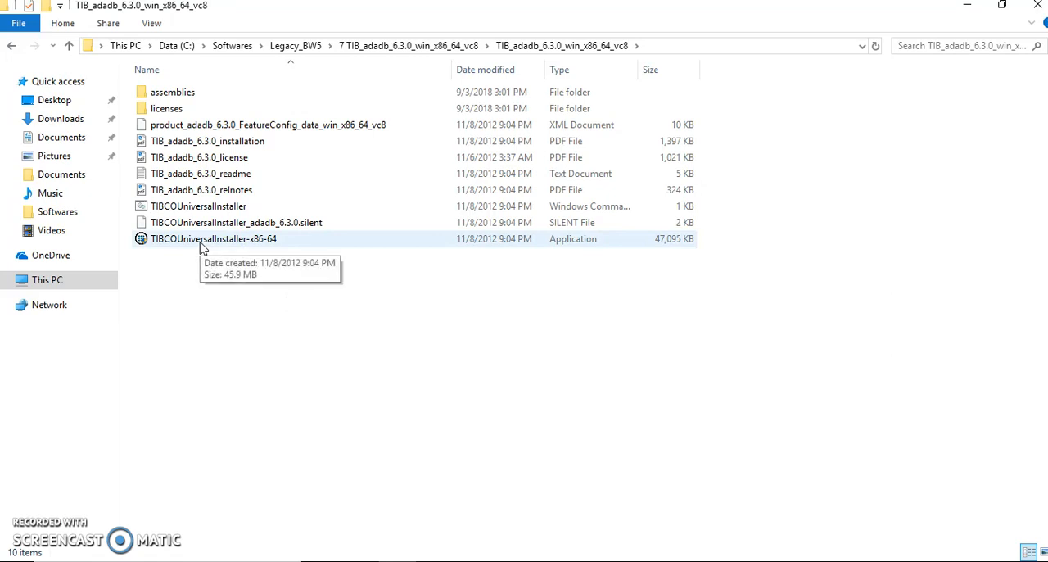
- Launch the TIBCOUniversalInstaller-x86-64 application from the installer folder
{"action": "left_click", "coordinate": [213, 238]}
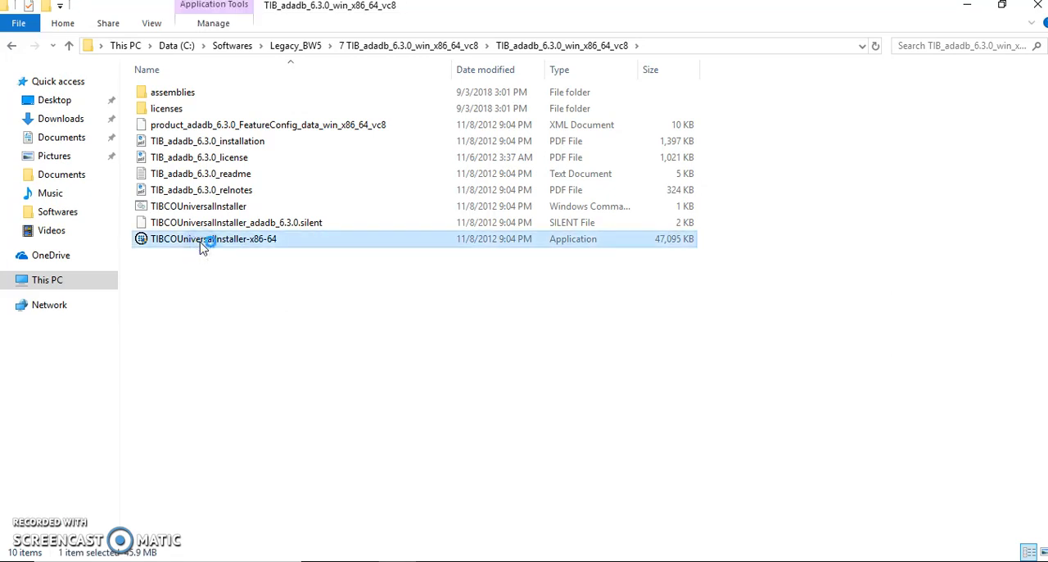
{"action": "double_click", "coordinate": [213, 238]}
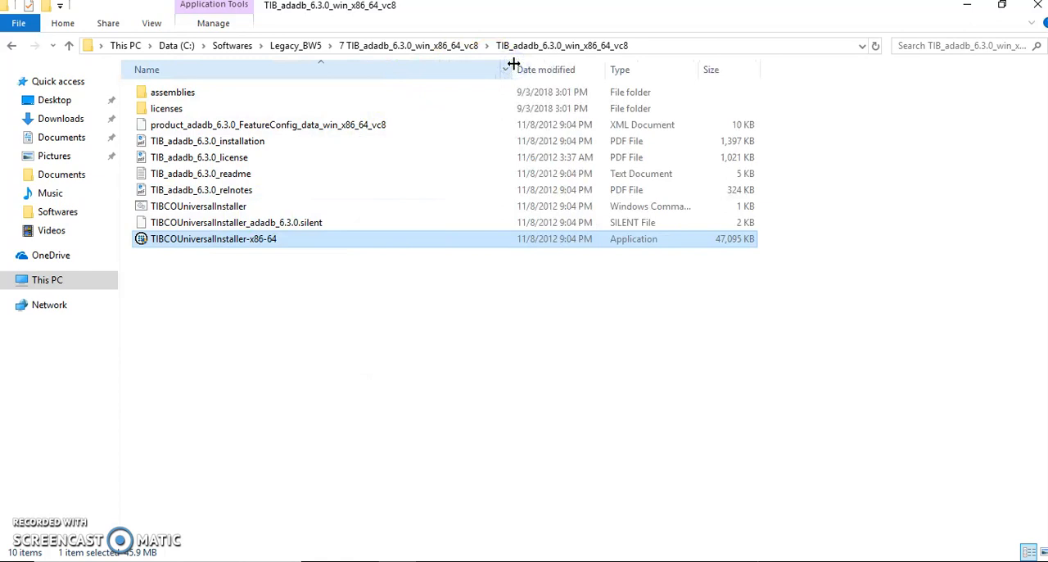
{"action": "mouse_move", "coordinate": [450, 315]}
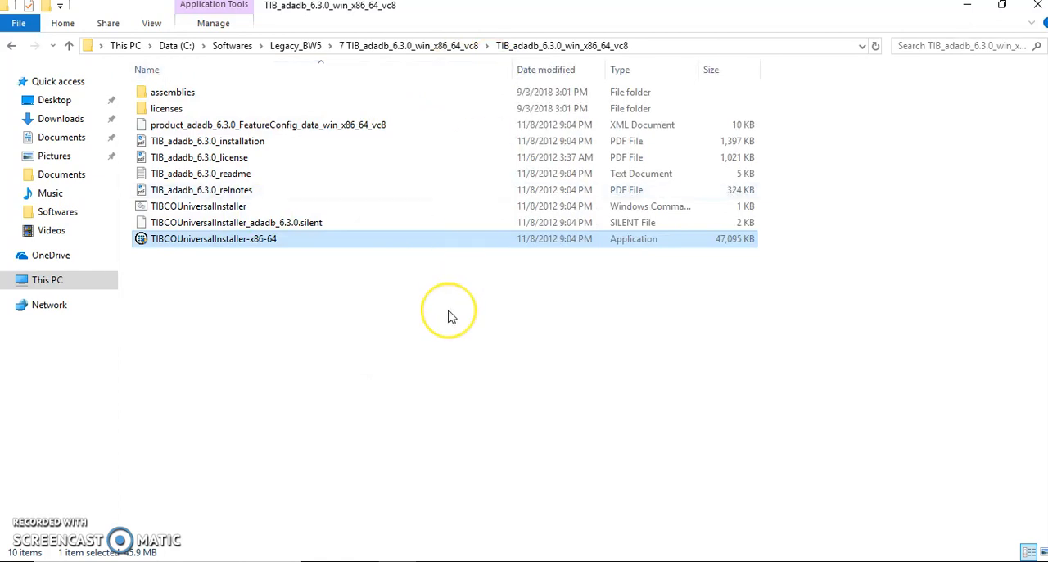
{"action": "mouse_move", "coordinate": [450, 316]}
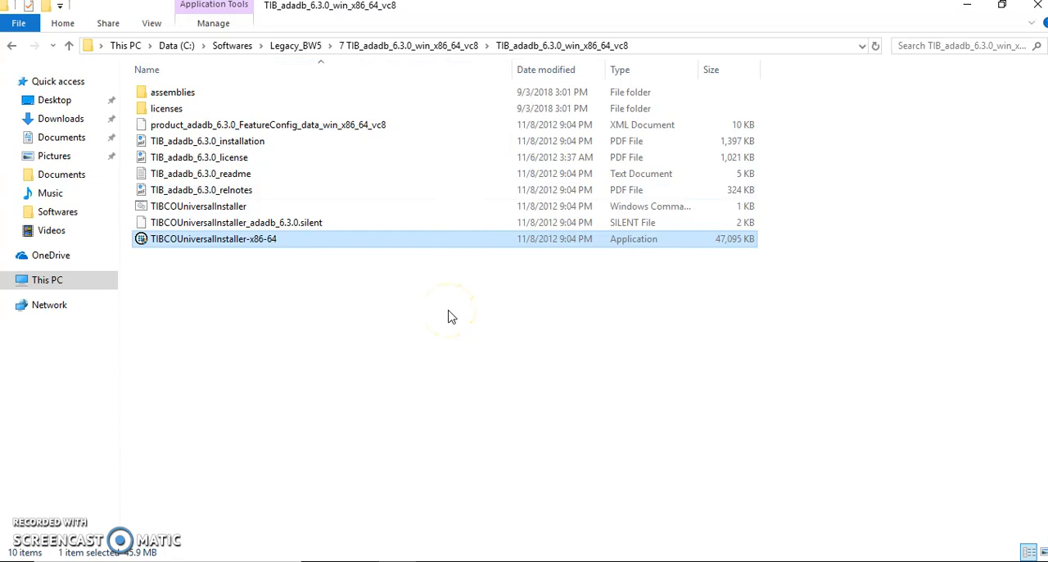
{"action": "double_click", "coordinate": [214, 239]}
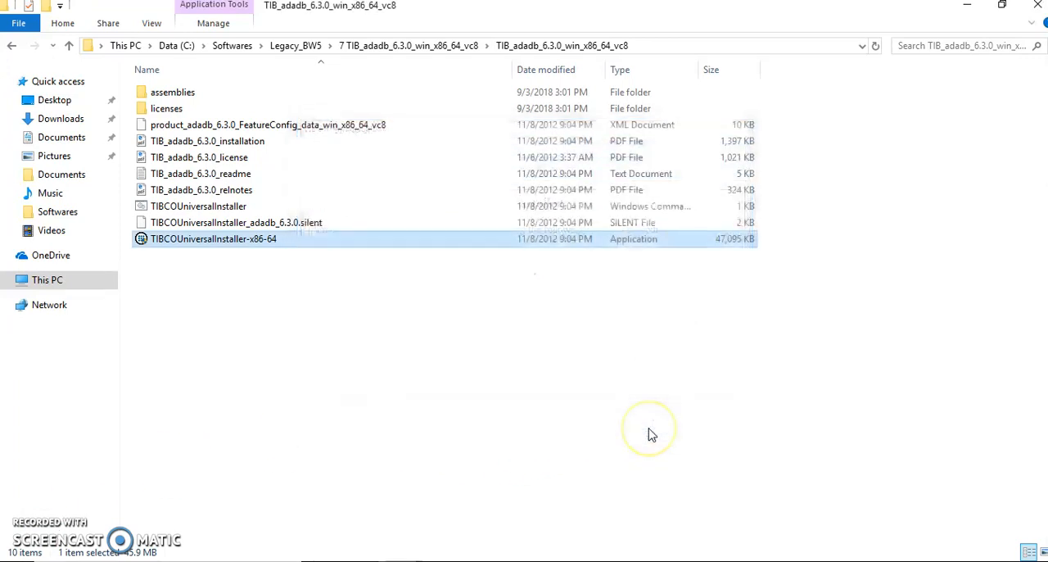
- Install into existing TIBCO_HOME C:\tibco with the Typical profile
{"action": "double_click", "coordinate": [213, 238]}
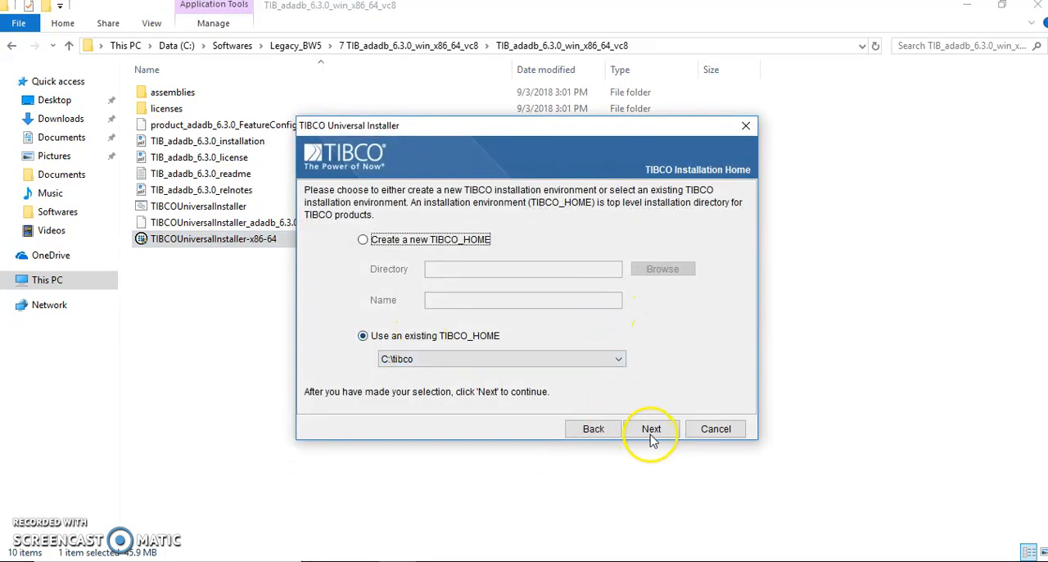
{"action": "left_click", "coordinate": [651, 428]}
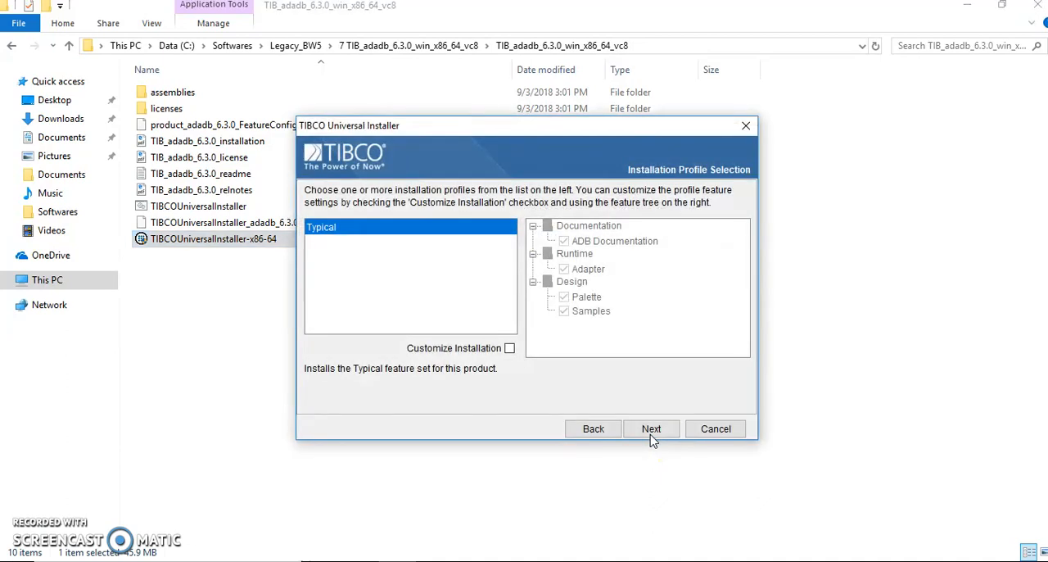
{"action": "left_click", "coordinate": [651, 428]}
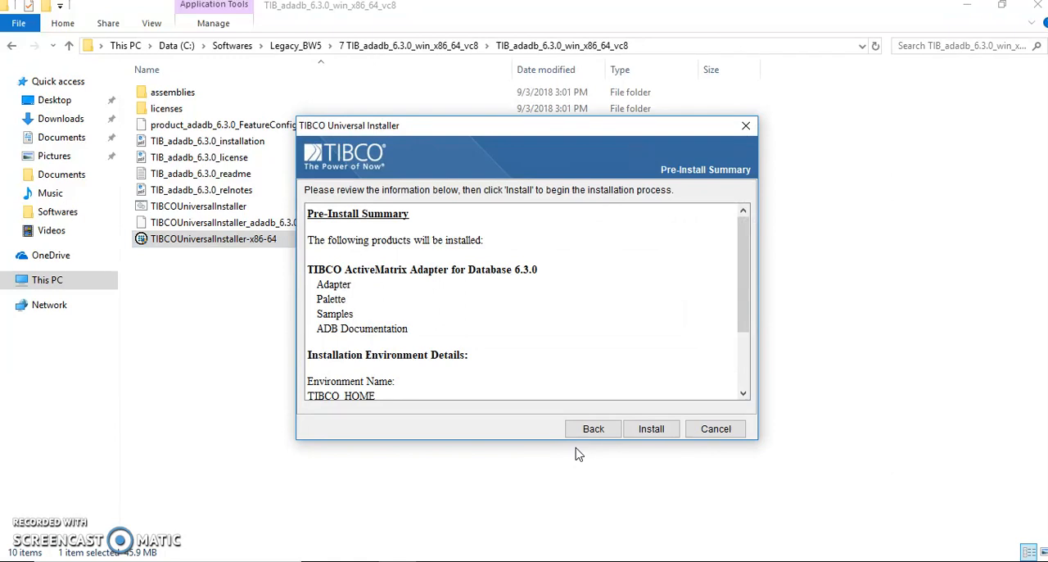
{"action": "mouse_move", "coordinate": [745, 327]}
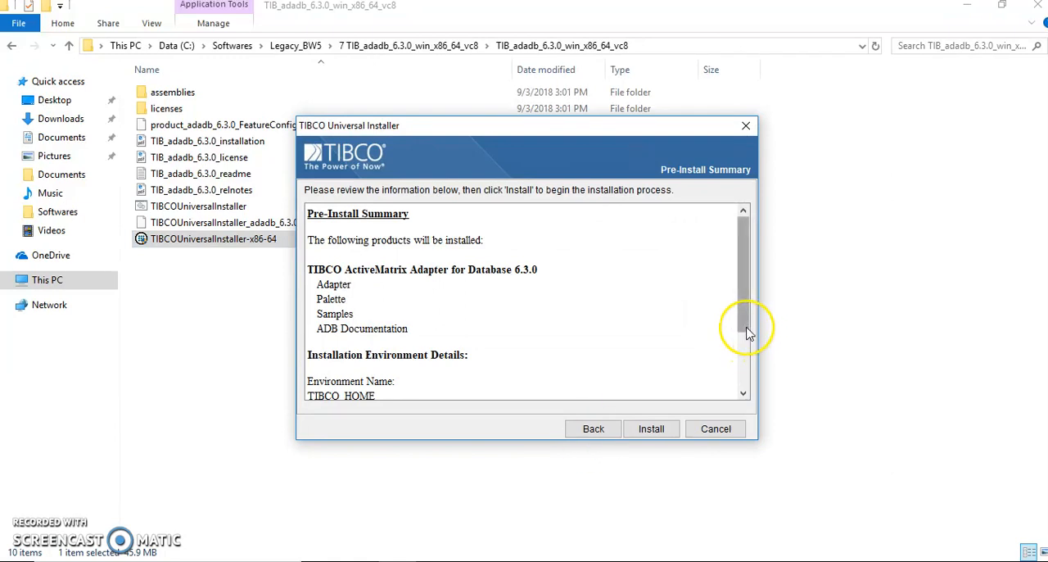
- Review the Adapter for Database 6.3.0 feature list in the Pre-Install Summary
{"action": "scroll", "scroll_direction": "down", "scroll_amount": 3}
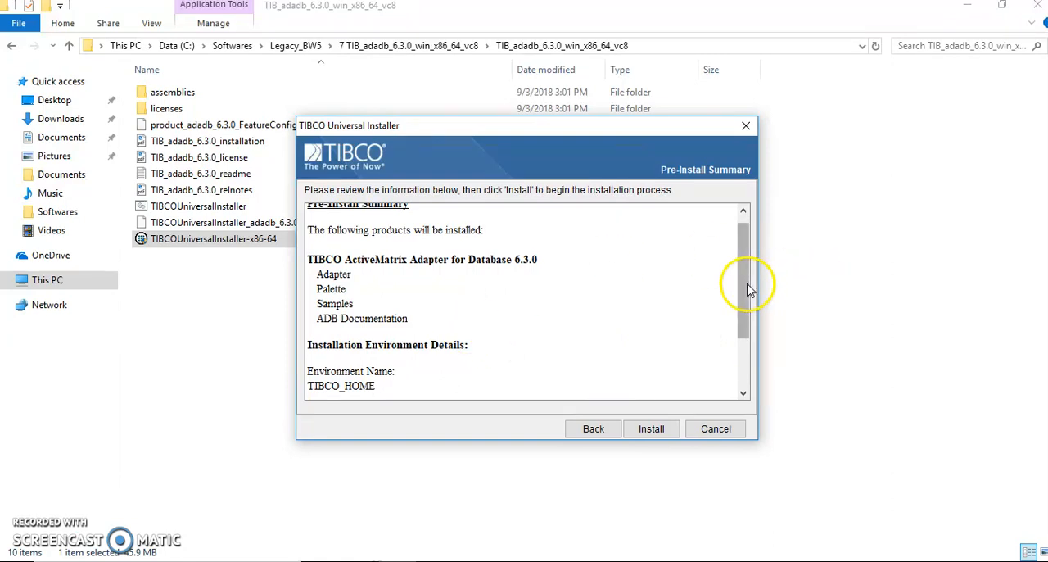
{"action": "scroll", "scroll_direction": "up", "scroll_amount": 3}
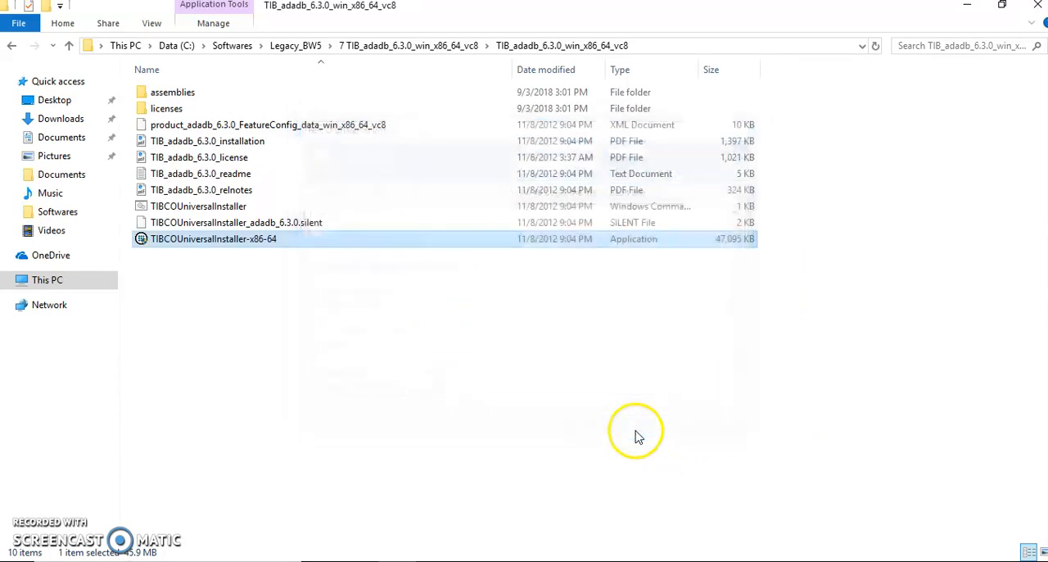
{"action": "double_click", "coordinate": [214, 239]}
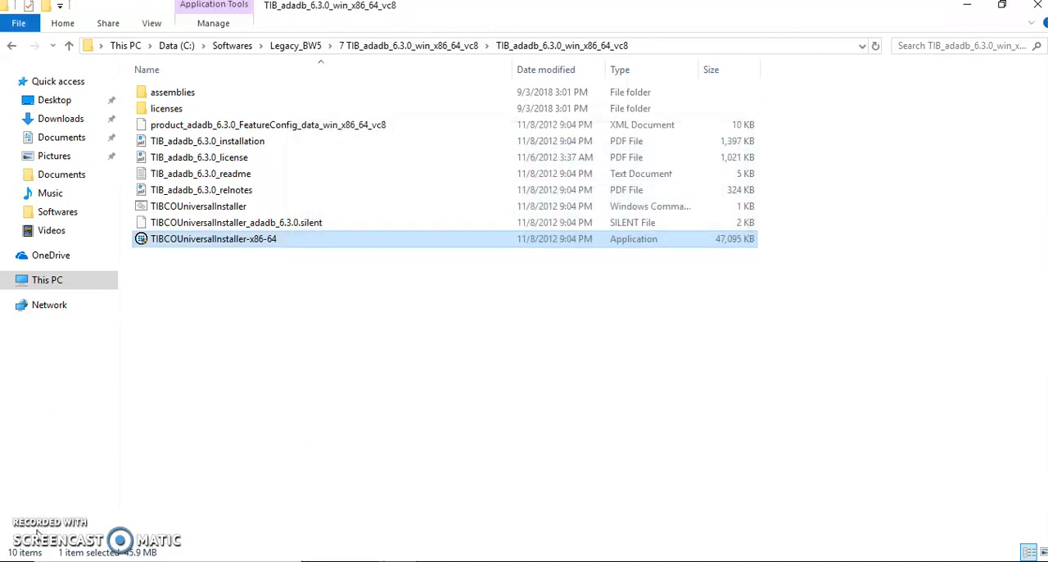
- Turn on Show Details for the post-install ANT tasks log ending BUILD SUCCESSFUL
{"action": "double_click", "coordinate": [214, 239]}
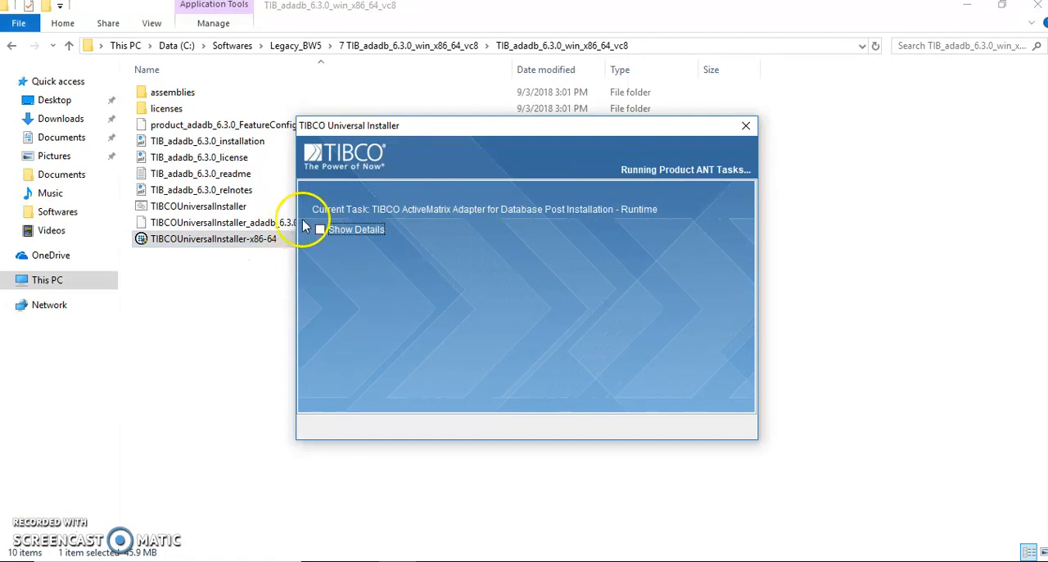
{"action": "left_click", "coordinate": [320, 229]}
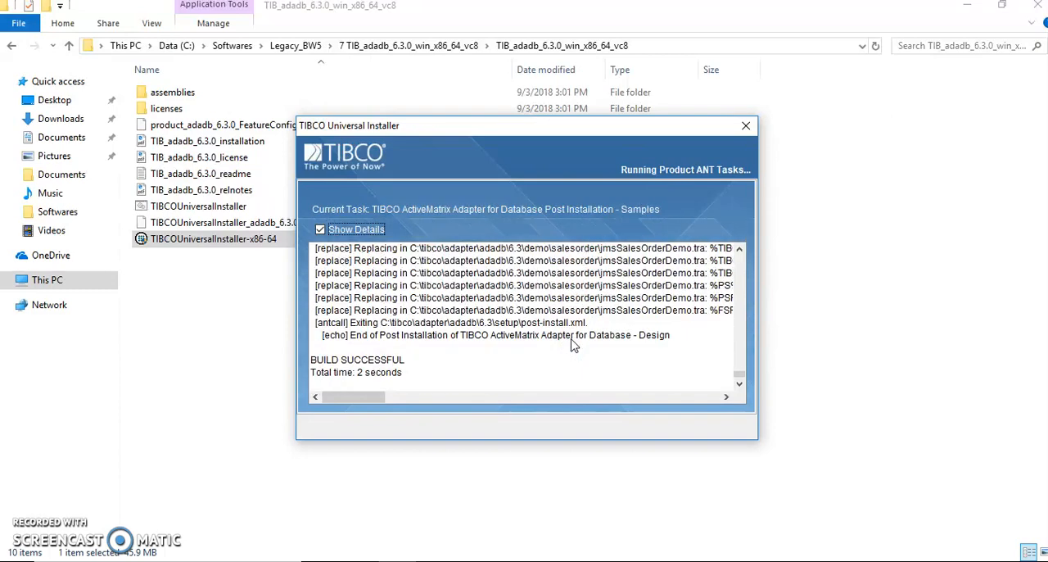
{"action": "left_click", "coordinate": [744, 126]}
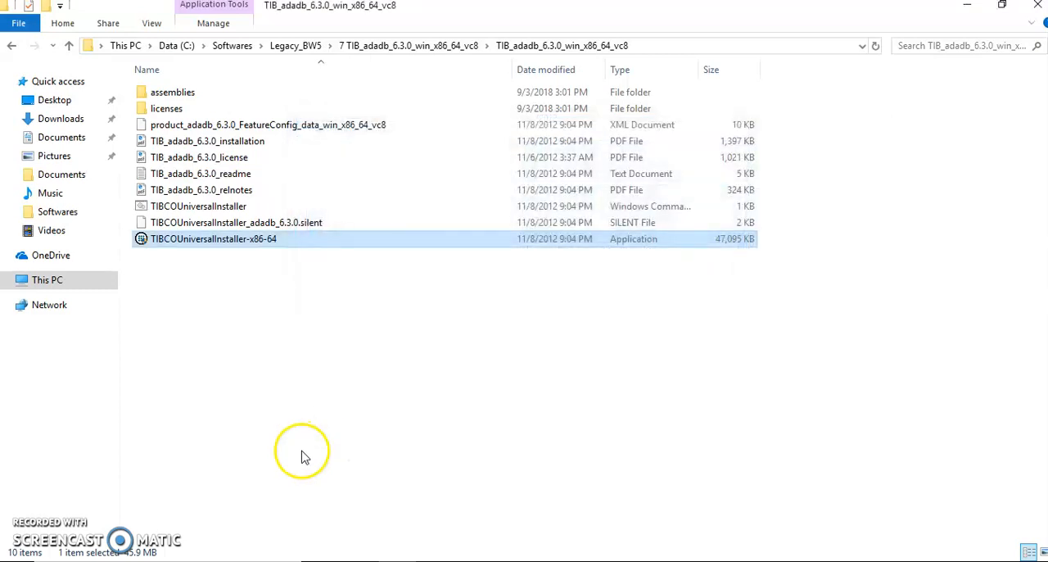
- Check Adapter, Palette, Samples and ADB Documentation are installed, then Finish
{"action": "double_click", "coordinate": [214, 238]}
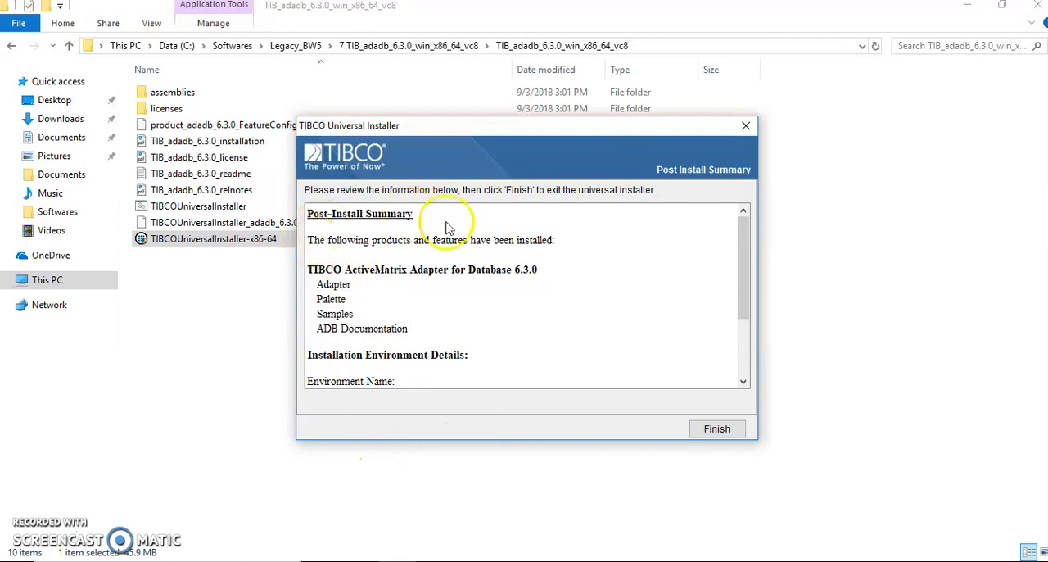
{"action": "mouse_move", "coordinate": [645, 355]}
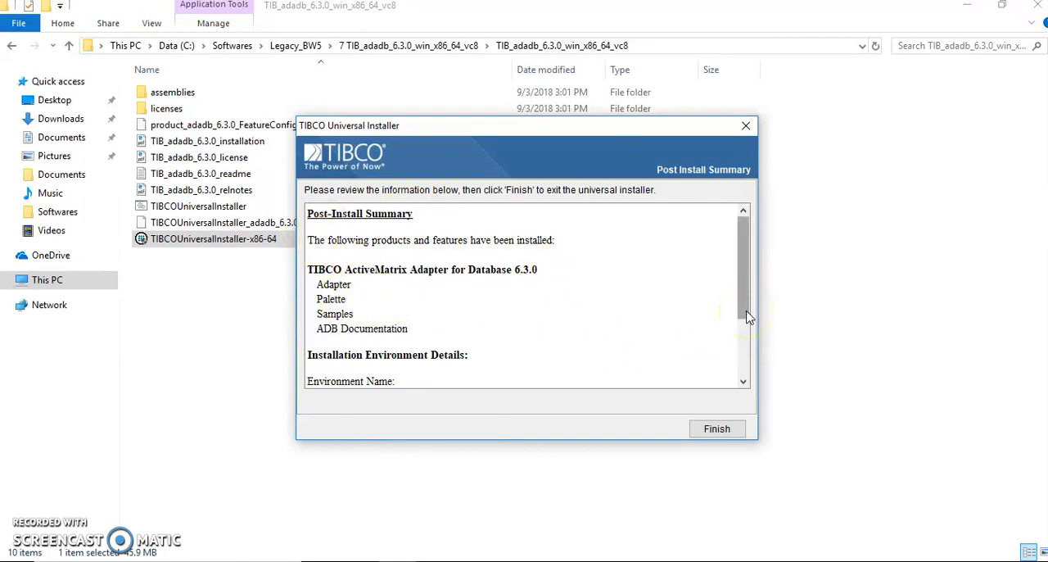
{"action": "scroll", "scroll_direction": "down", "scroll_amount": 3}
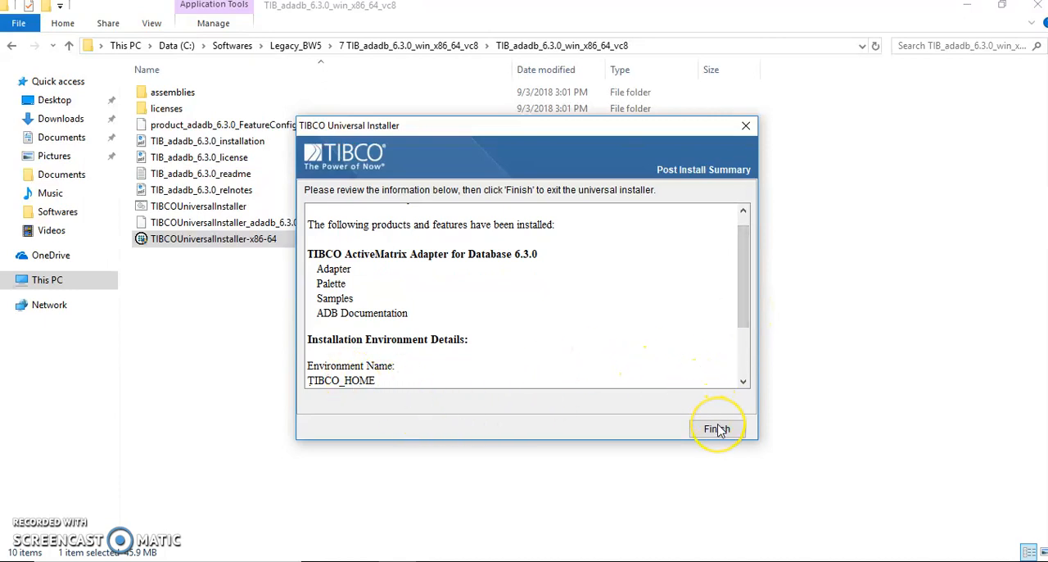
{"action": "left_click", "coordinate": [716, 429]}
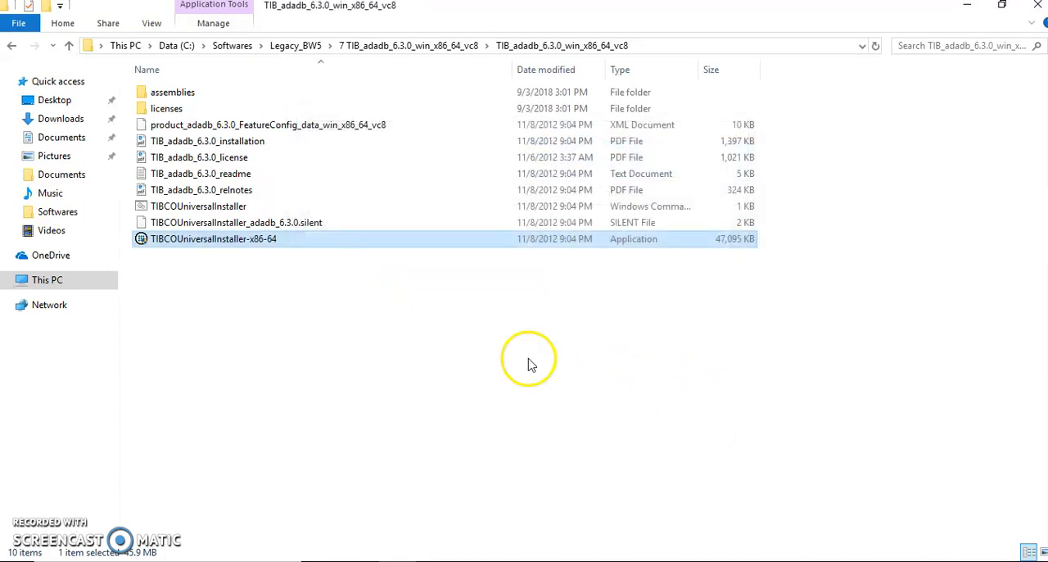